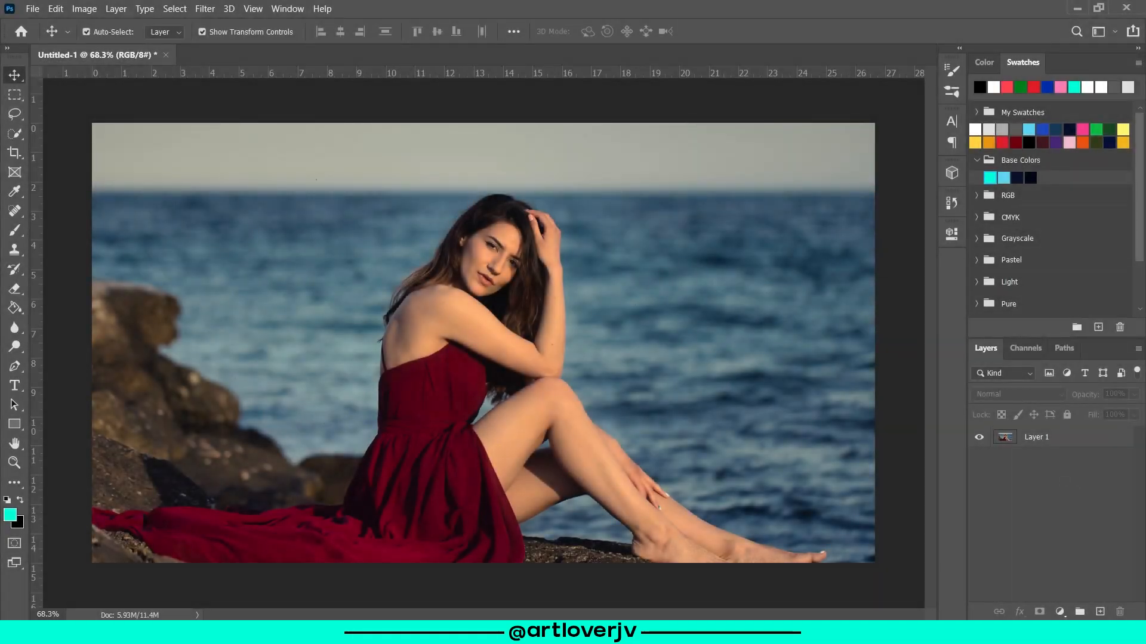
# Add a Gradient Map adjustment layer from the Layers panel's new adjustment layer menu
pyautogui.click(1060, 611)
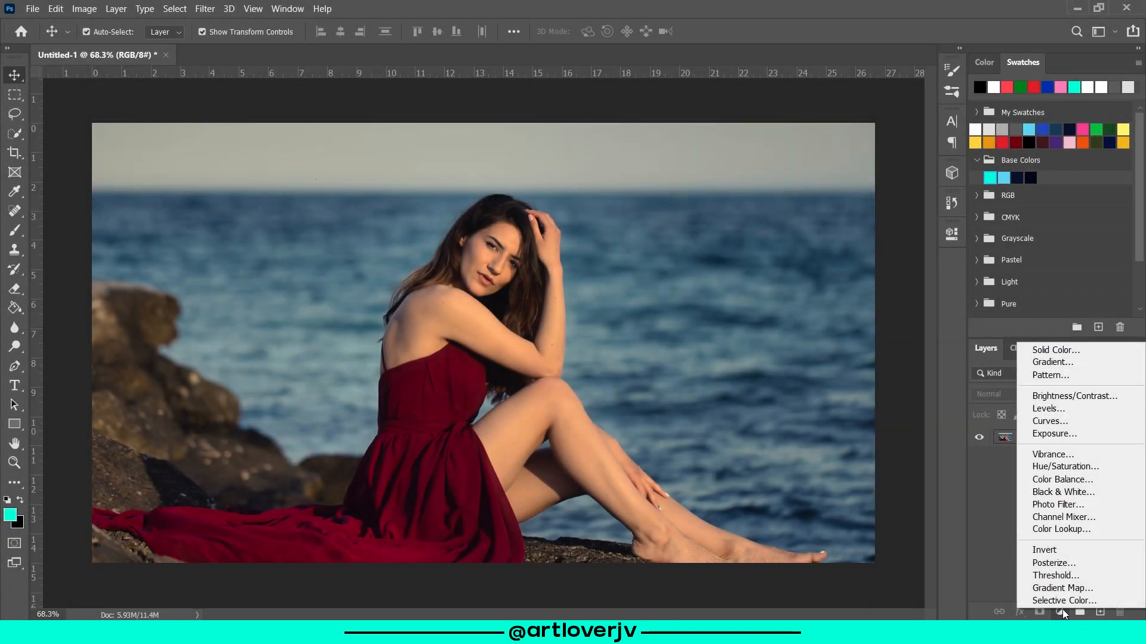
pyautogui.moveTo(1062, 588)
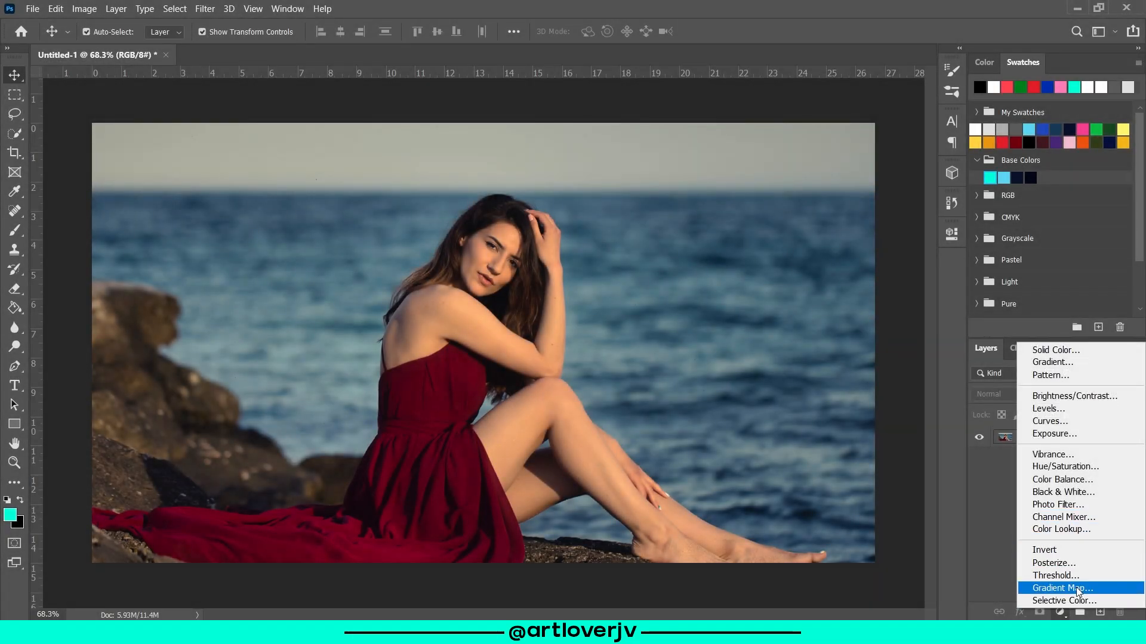
pyautogui.click(1060, 588)
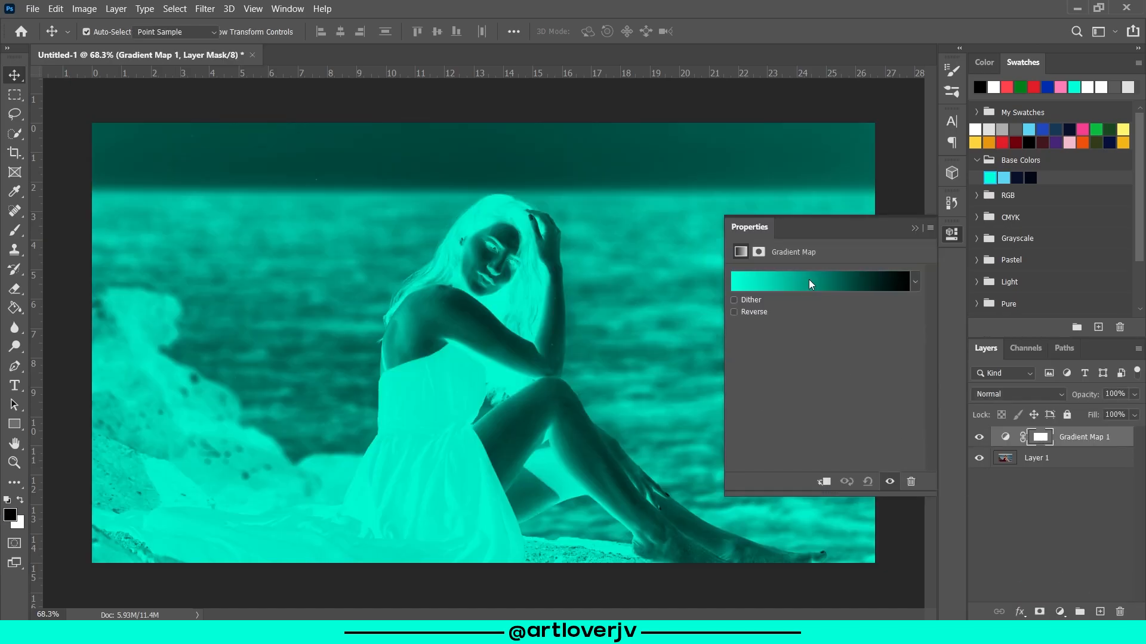
# Edit the map's gradient so it runs from blue on the left to pink on the right
pyautogui.click(818, 283)
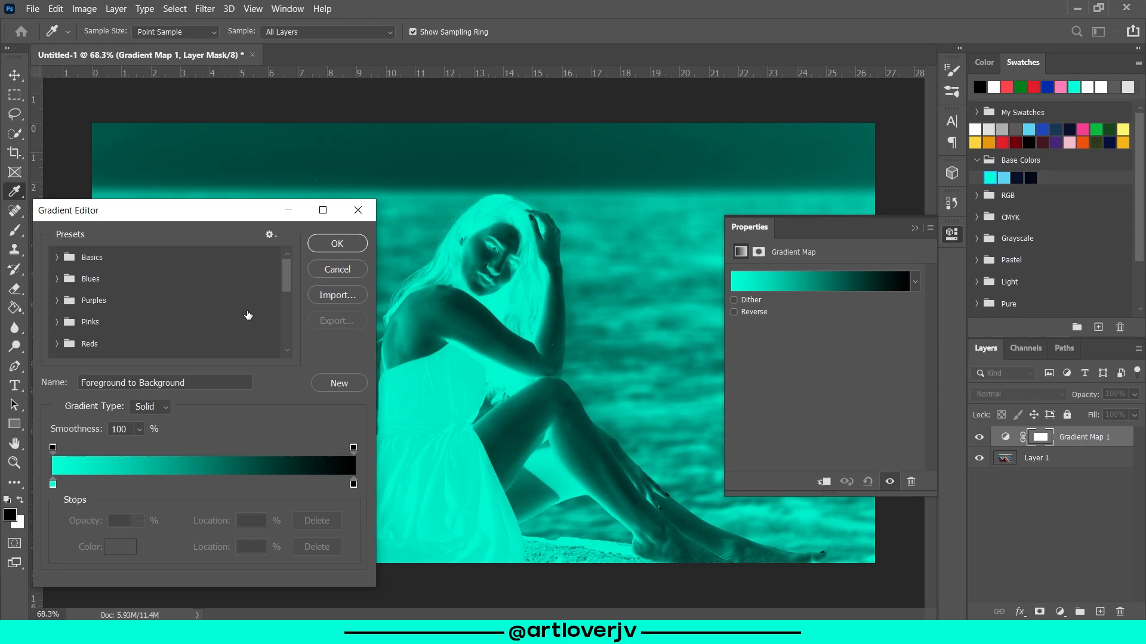
pyautogui.scroll(-3)
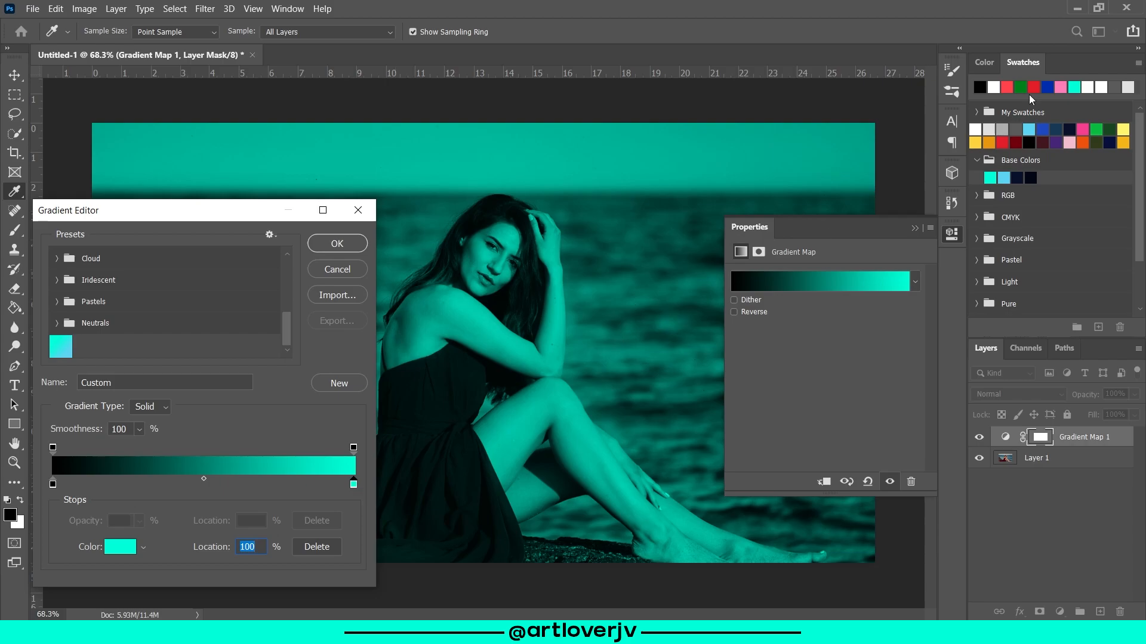
pyautogui.click(1082, 130)
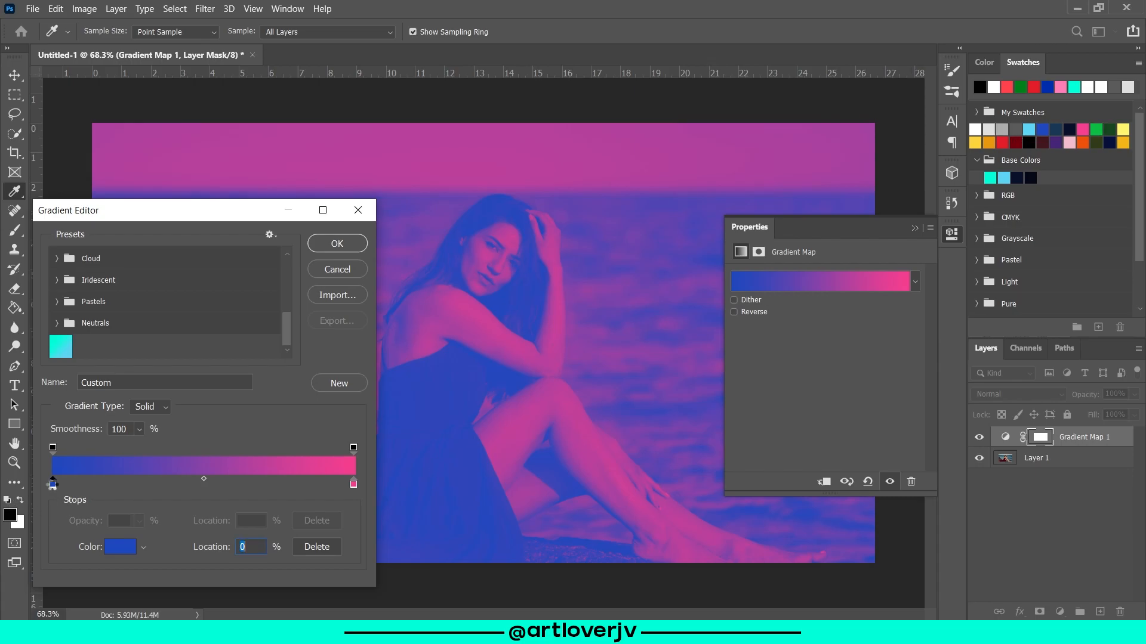
# Darken the left stop to navy blue and make the right stop a more saturated hot pink
pyautogui.click(118, 547)
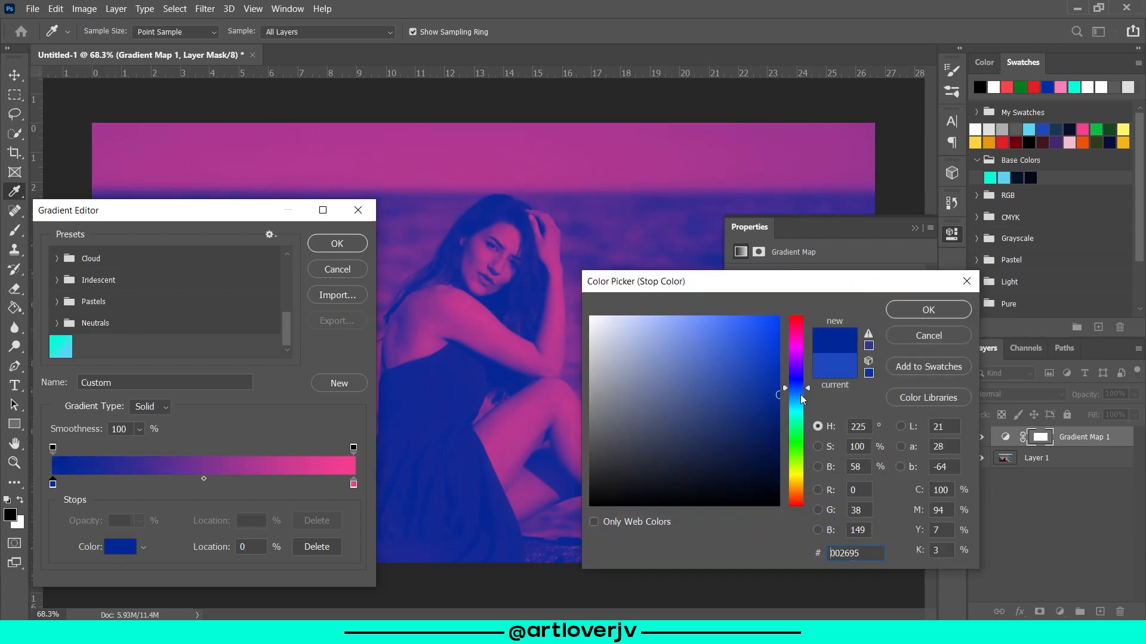
pyautogui.click(928, 309)
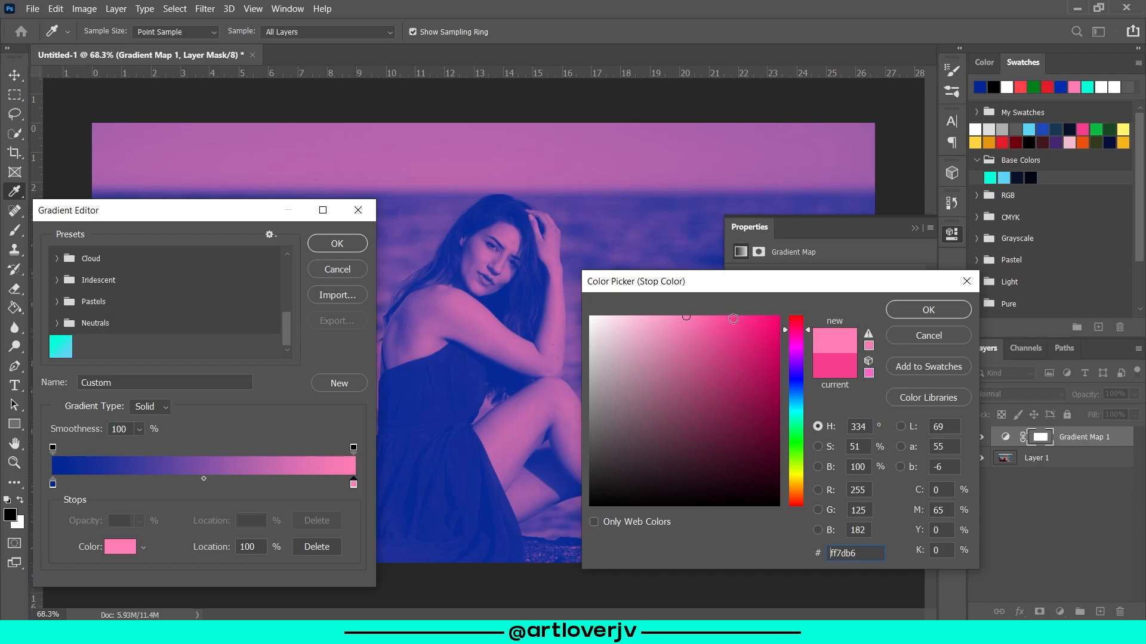
pyautogui.click(725, 321)
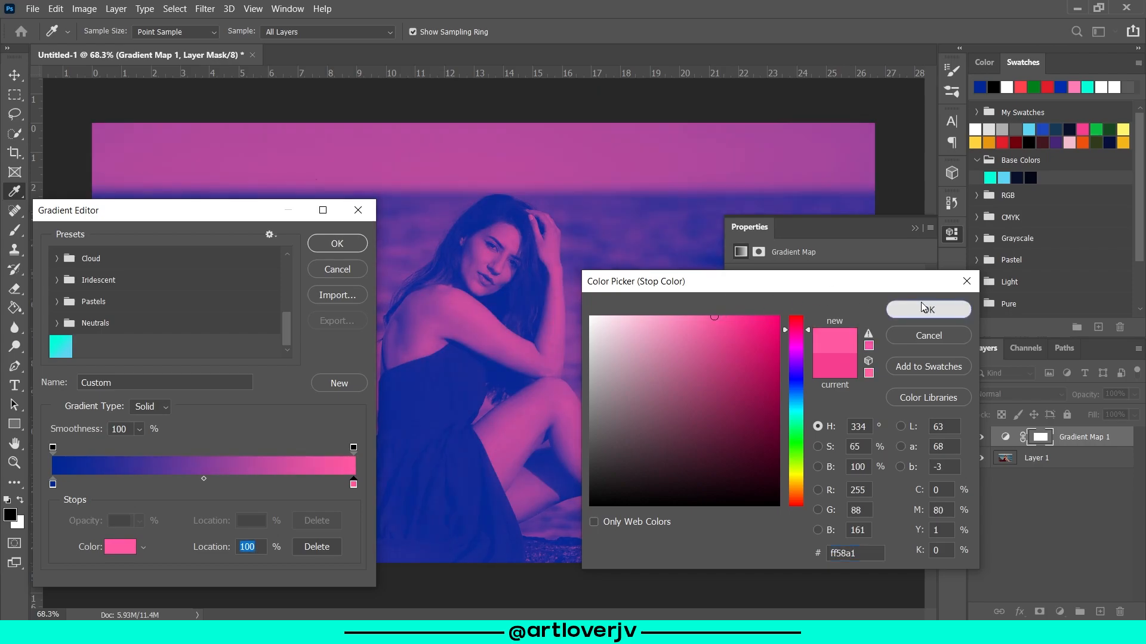
pyautogui.click(928, 308)
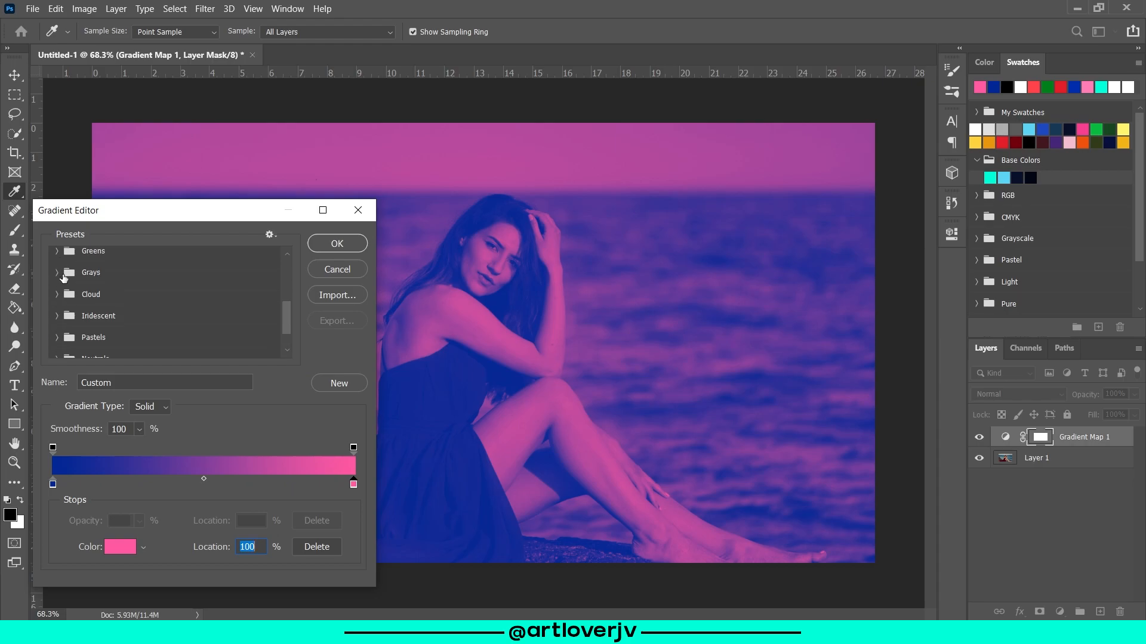
# Apply a preset from the Greens folder and slide its green stop to the left end for green-to-yellow
pyautogui.click(265, 349)
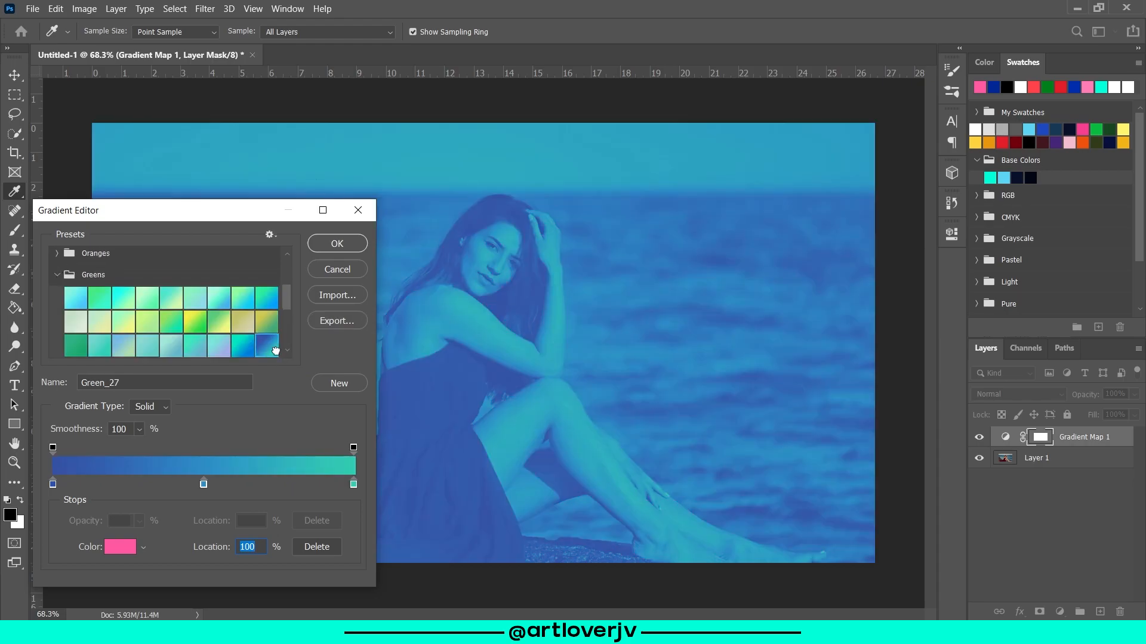
pyautogui.click(119, 547)
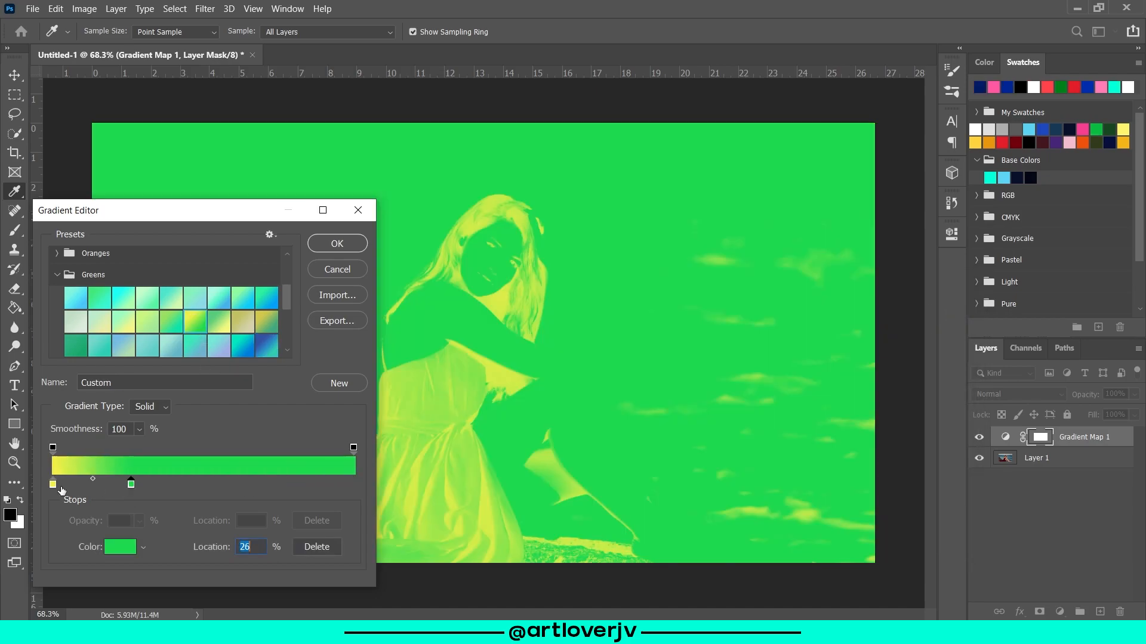
pyautogui.moveTo(131, 483); pyautogui.dragTo(52, 482)
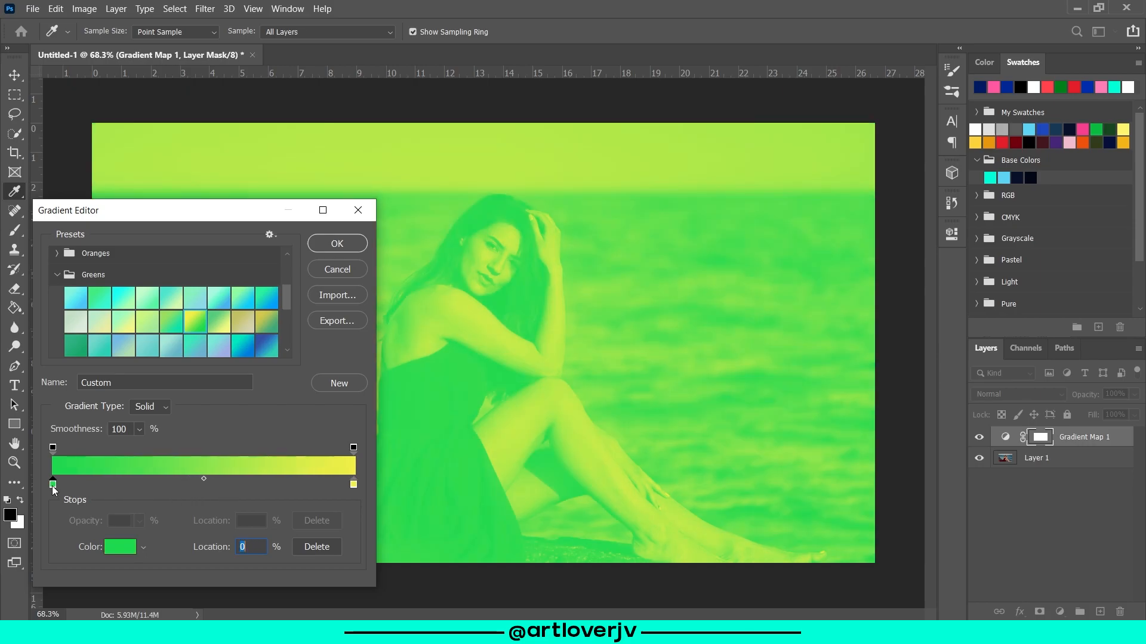
# Recolour the stops to purple and pink, then confirm the gradient in the Gradient Editor
pyautogui.click(120, 546)
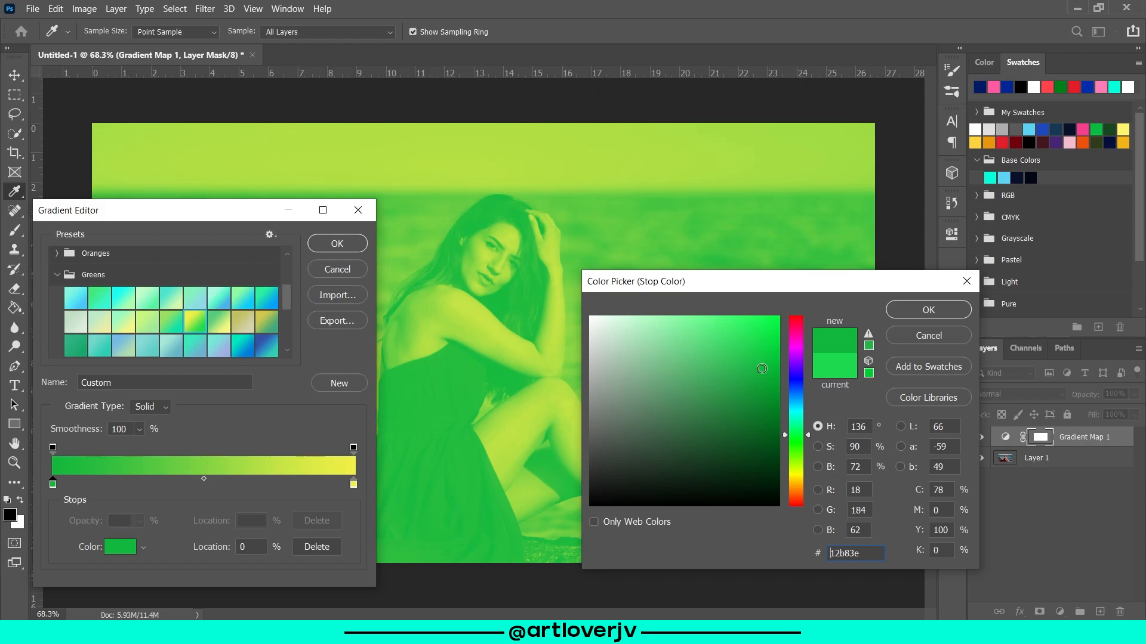
pyautogui.click(928, 309)
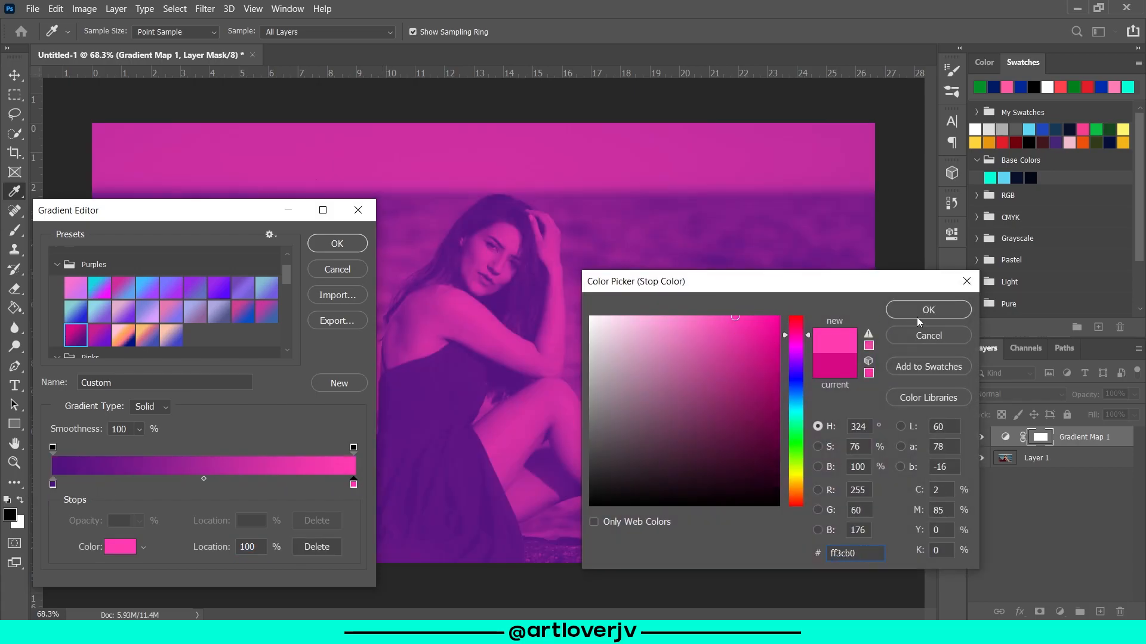
pyautogui.click(927, 309)
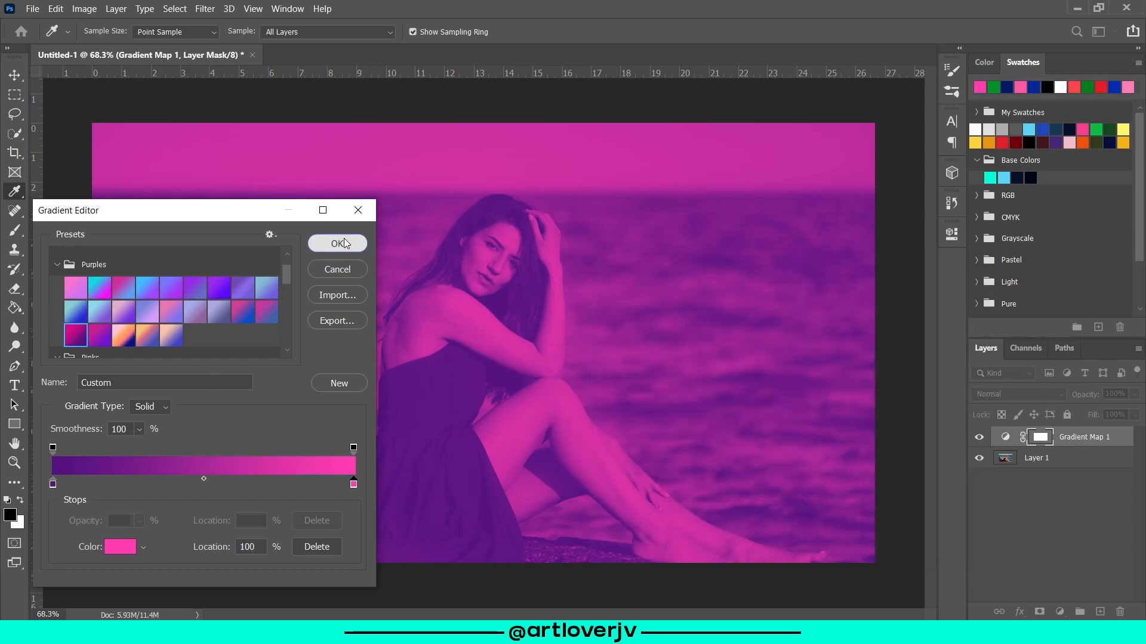
pyautogui.click(336, 244)
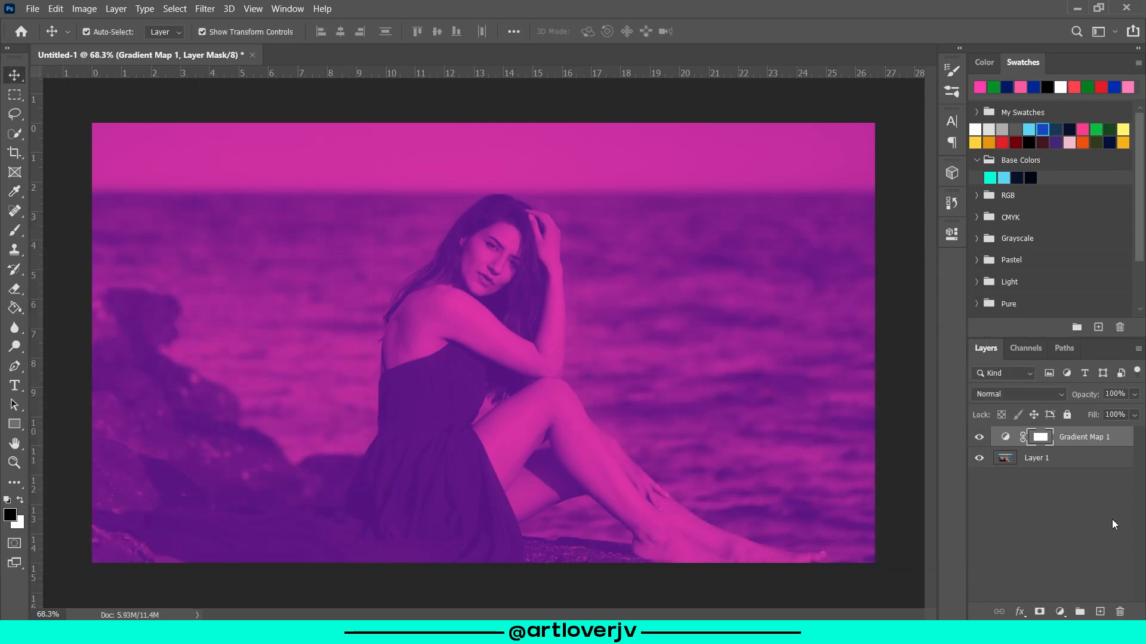